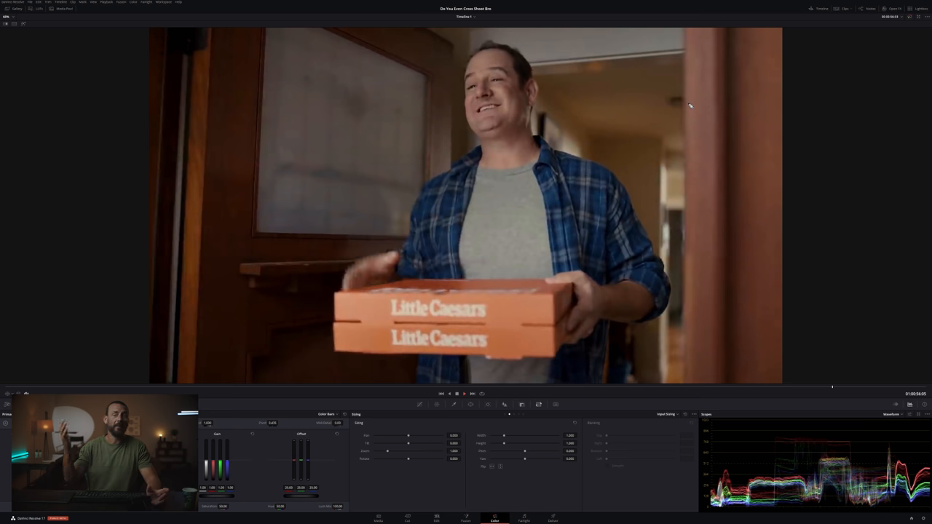
mouse_move(849, 389)
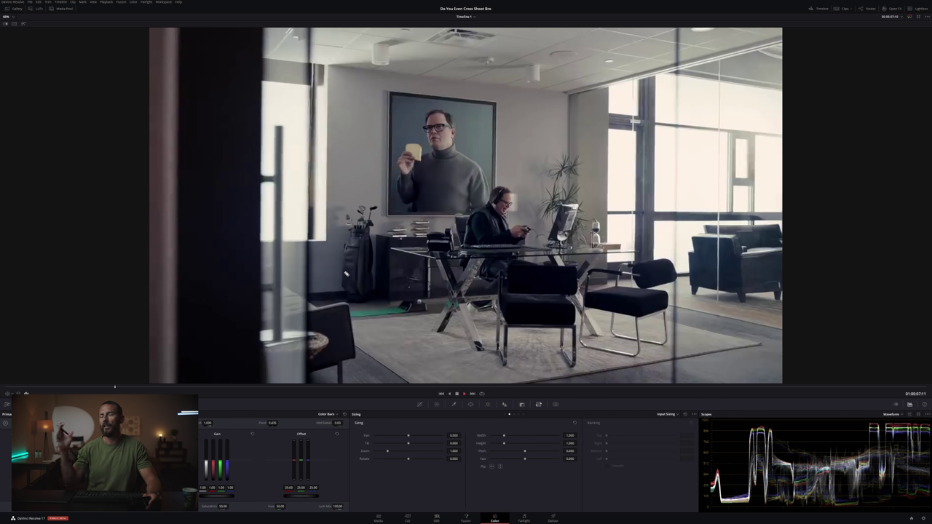
mouse_move(632, 210)
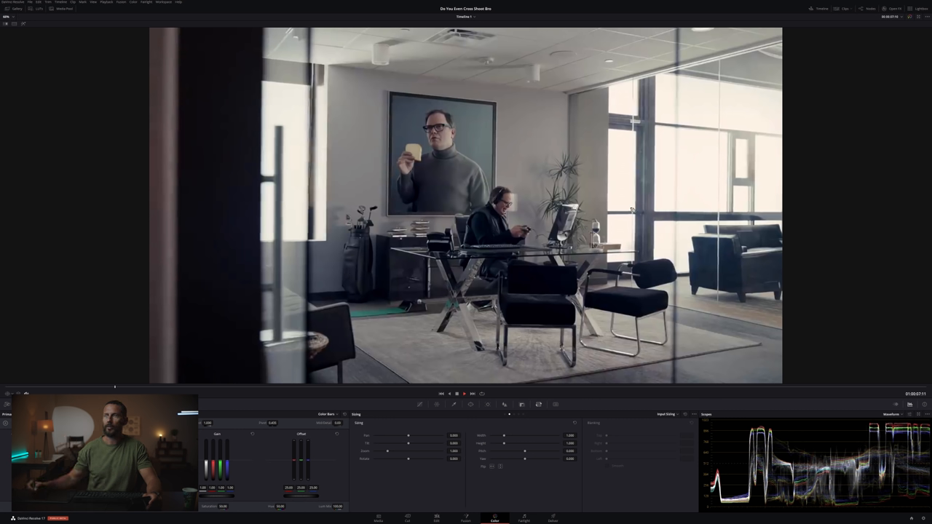
mouse_move(613, 159)
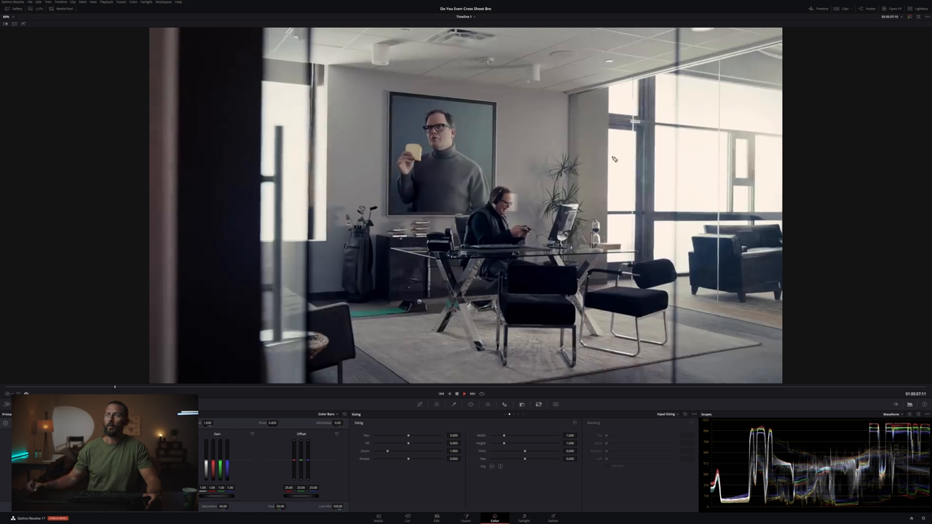
mouse_move(314, 36)
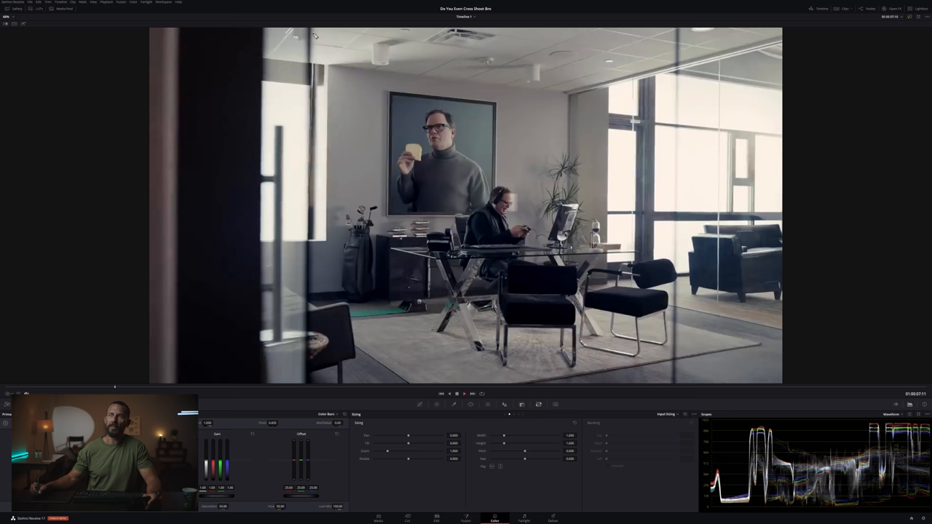
Advance the office shot until a dark foreground figure blocks the right side of the glass-door view.
left_click_drag(306, 33, 353, 371)
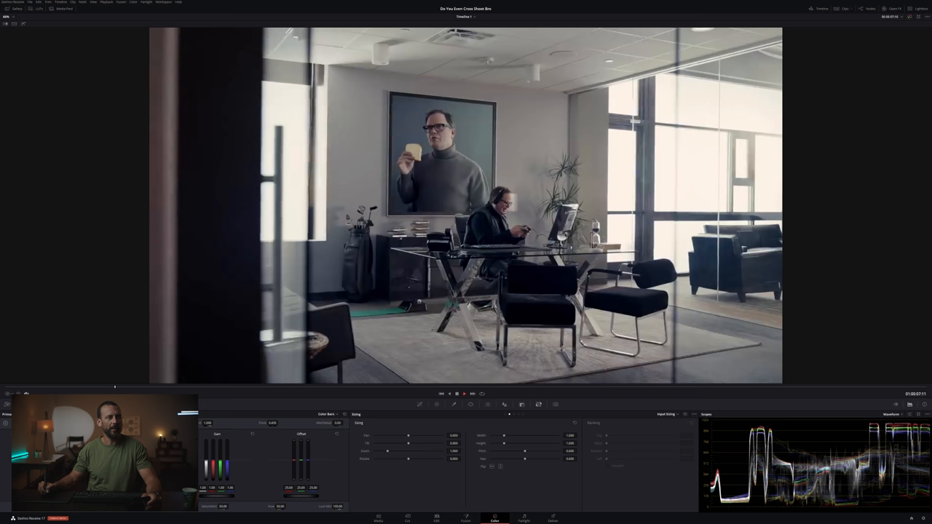
left_click_drag(644, 175, 866, 115)
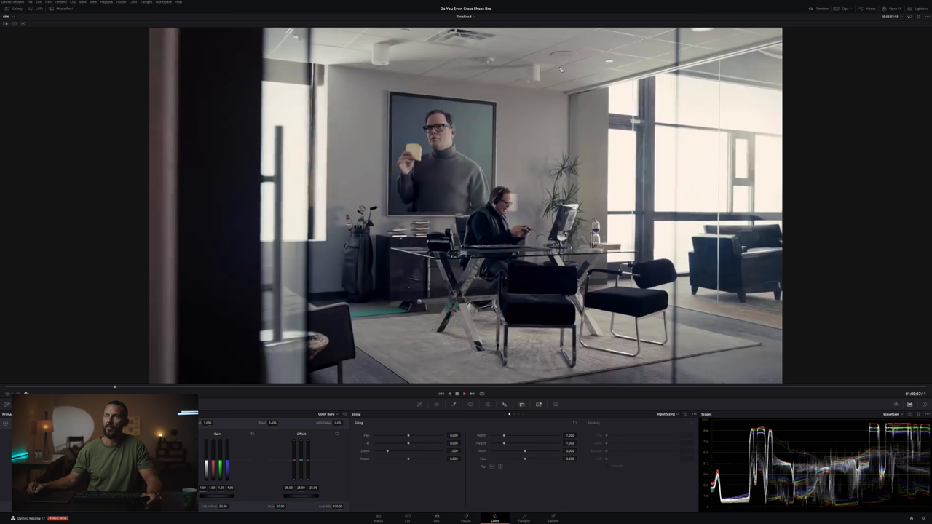
mouse_move(781, 180)
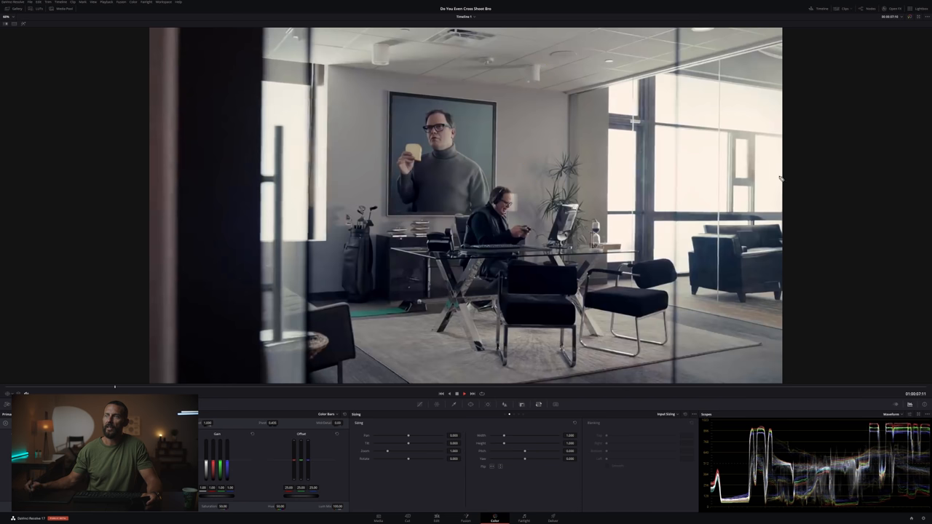
left_click_drag(560, 200, 790, 98)
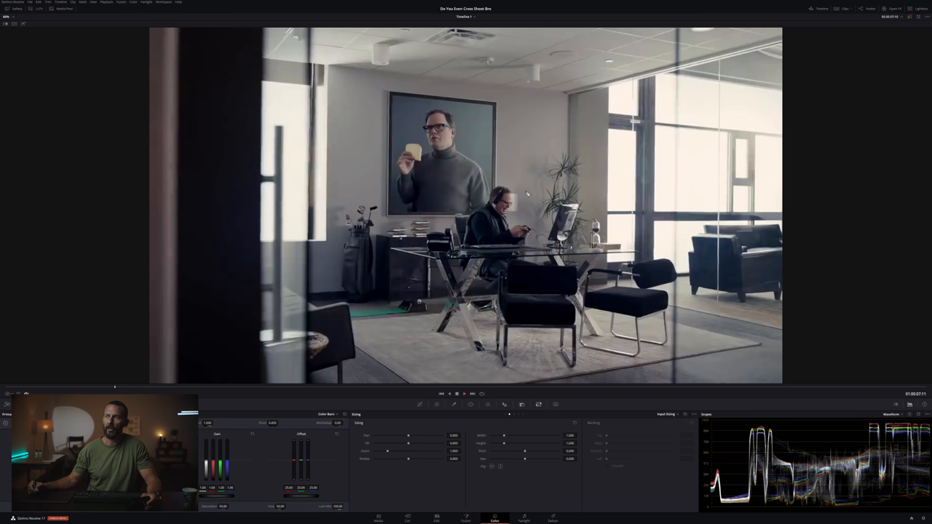
left_click_drag(253, 133, 425, 182)
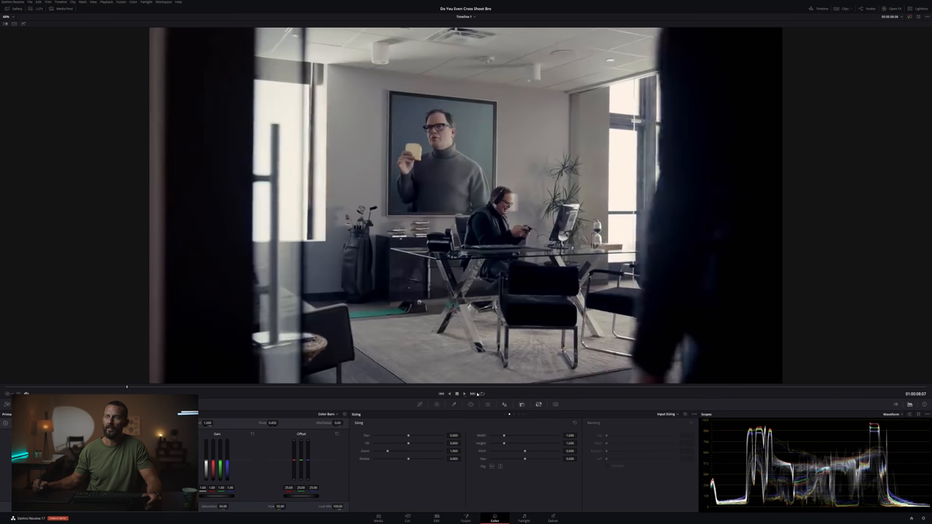
Step to the clip of the grey-haired man in a dark sweater behind the glass door.
left_click(464, 394)
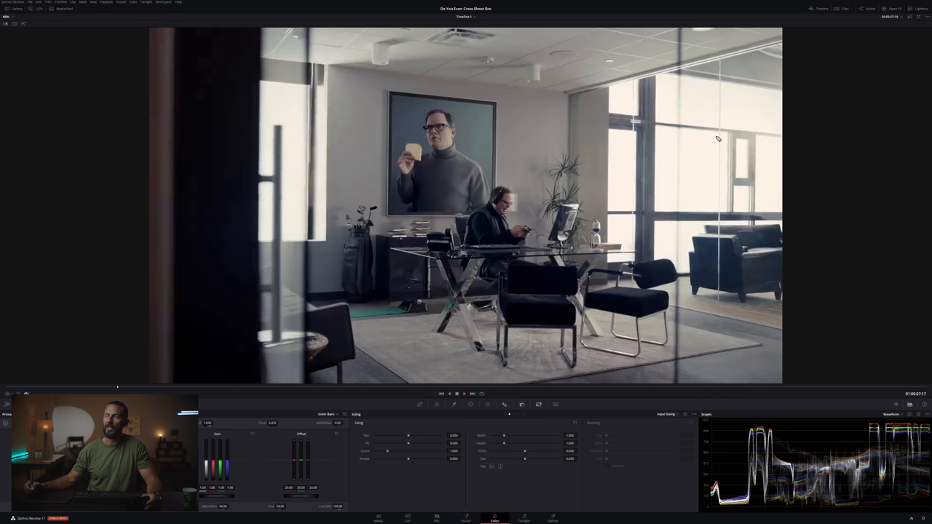
mouse_move(404, 282)
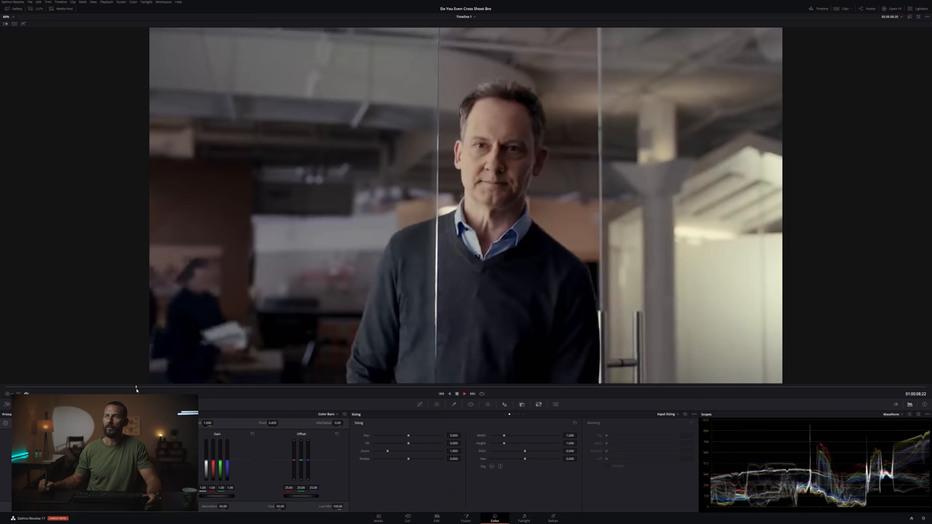
left_click_drag(255, 142, 324, 206)
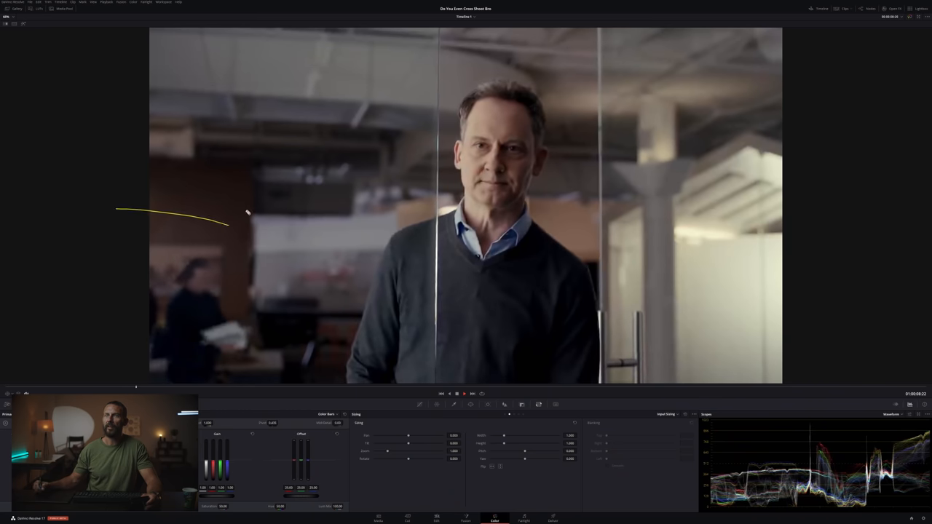
left_click_drag(240, 215, 247, 258)
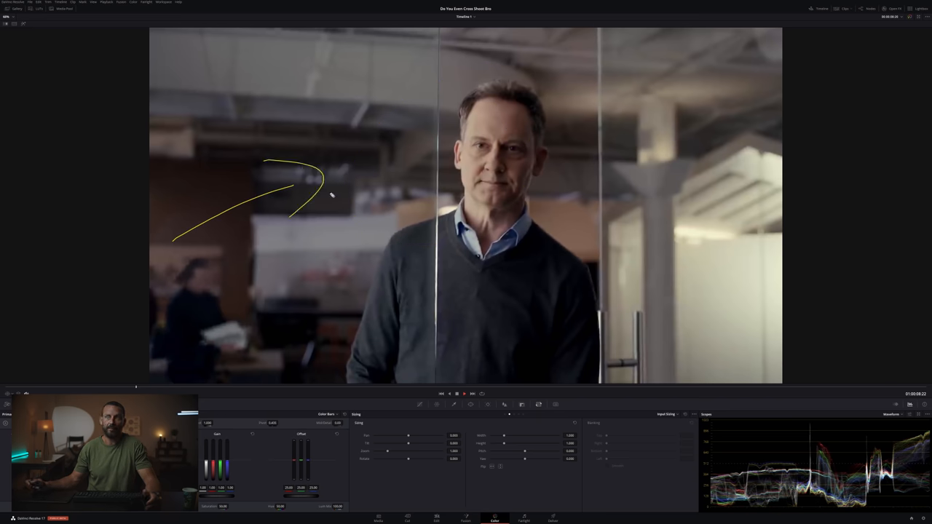
mouse_move(631, 139)
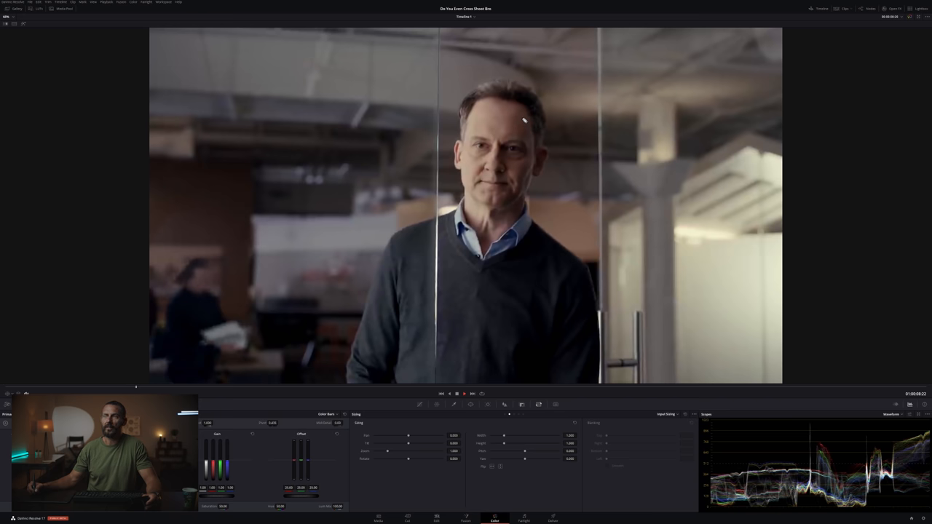
mouse_move(201, 162)
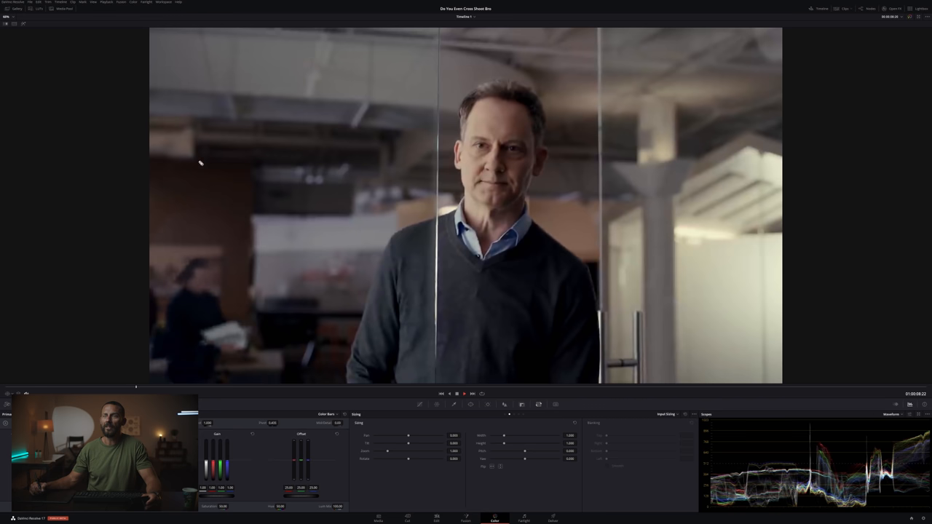
left_click_drag(349, 170, 428, 193)
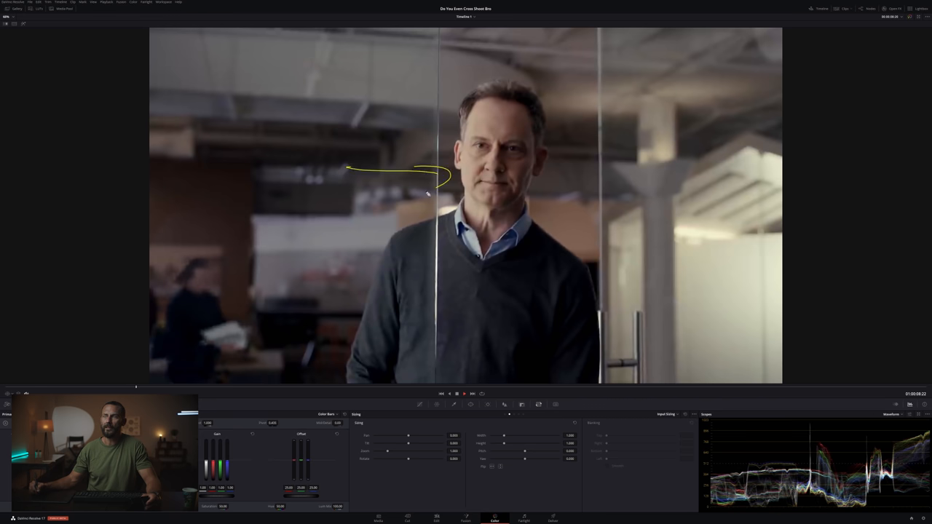
left_click_drag(511, 91, 502, 126)
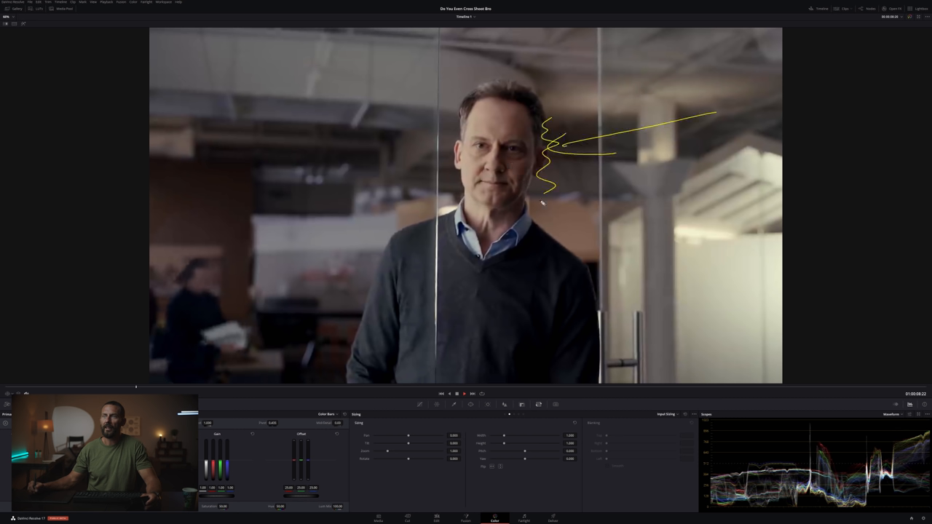
left_click_drag(552, 197, 557, 222)
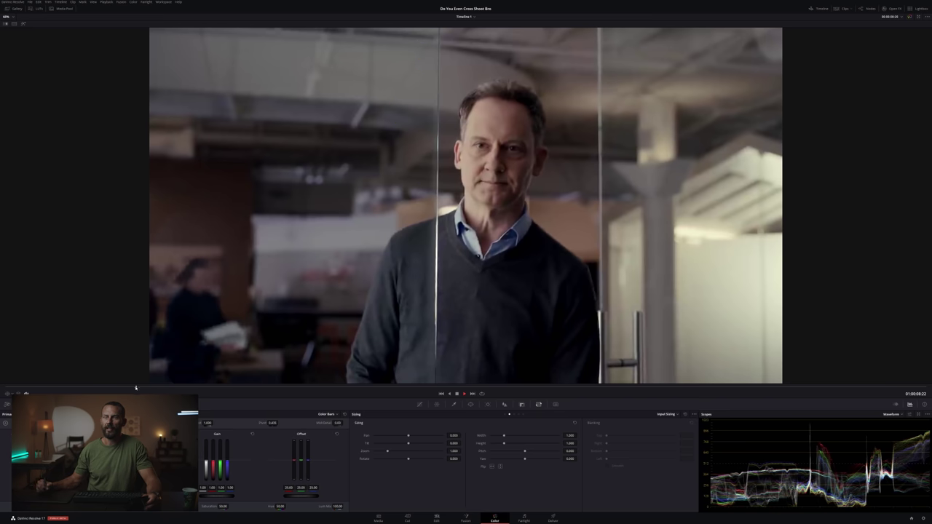
Jump the playhead to the headset-wearing man in glasses gripping a game controller.
left_click(465, 393)
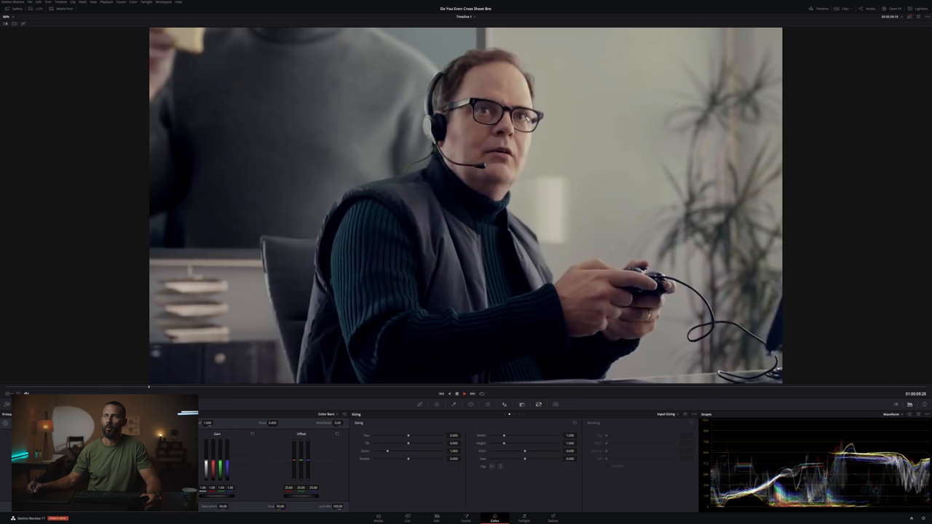
mouse_move(454, 278)
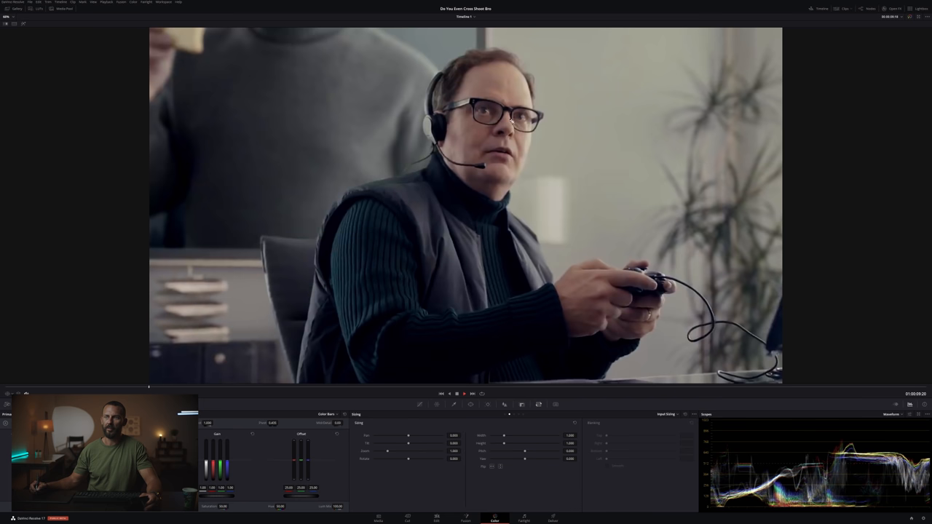
mouse_move(551, 82)
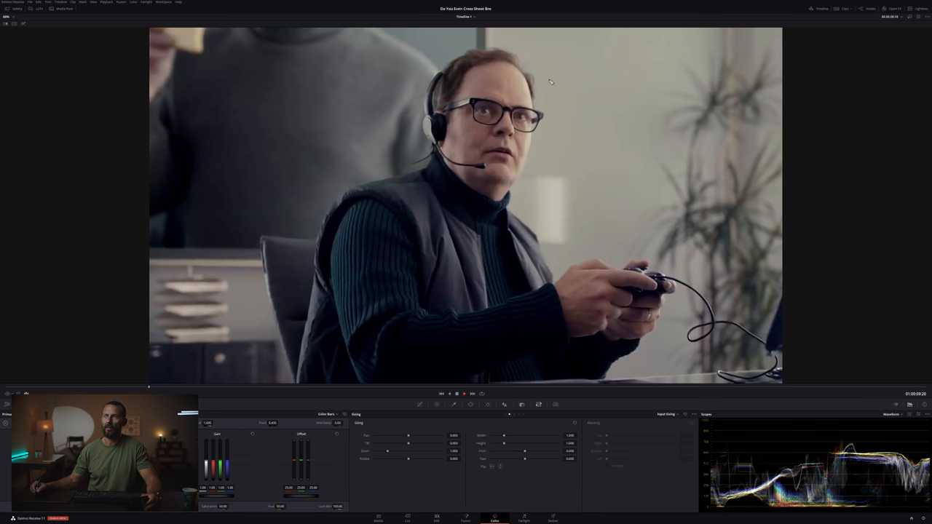
mouse_move(611, 93)
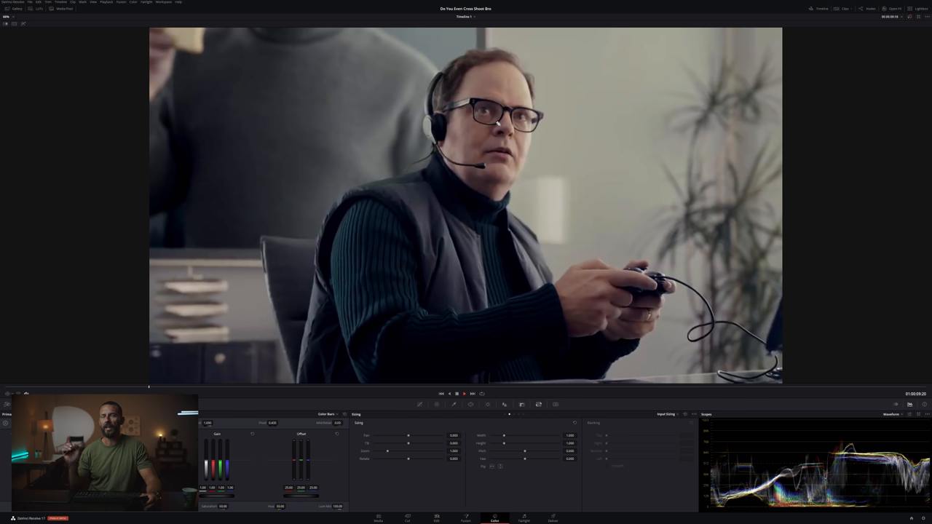
mouse_move(663, 184)
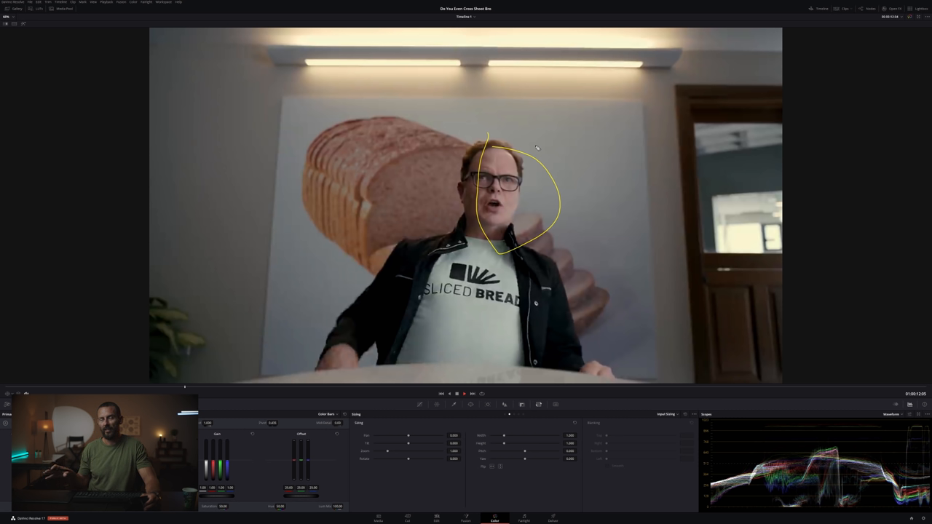
mouse_move(692, 160)
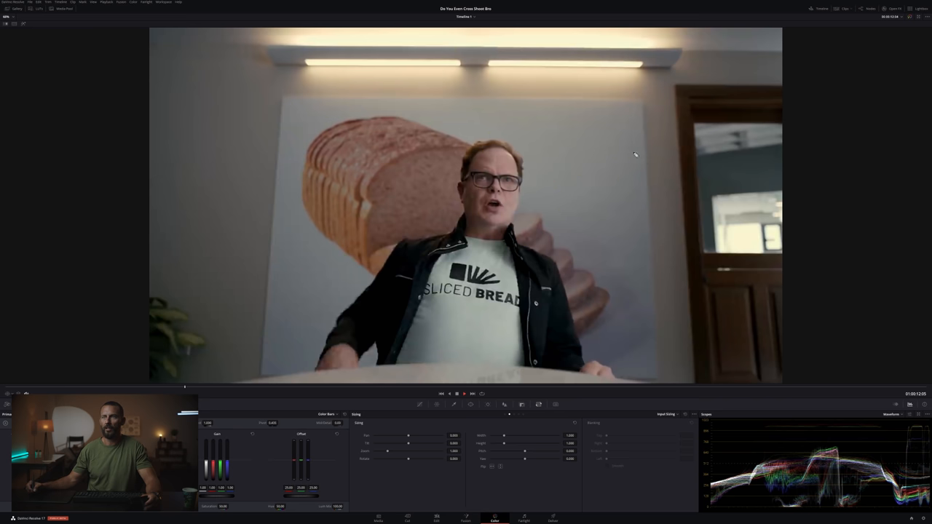
mouse_move(555, 187)
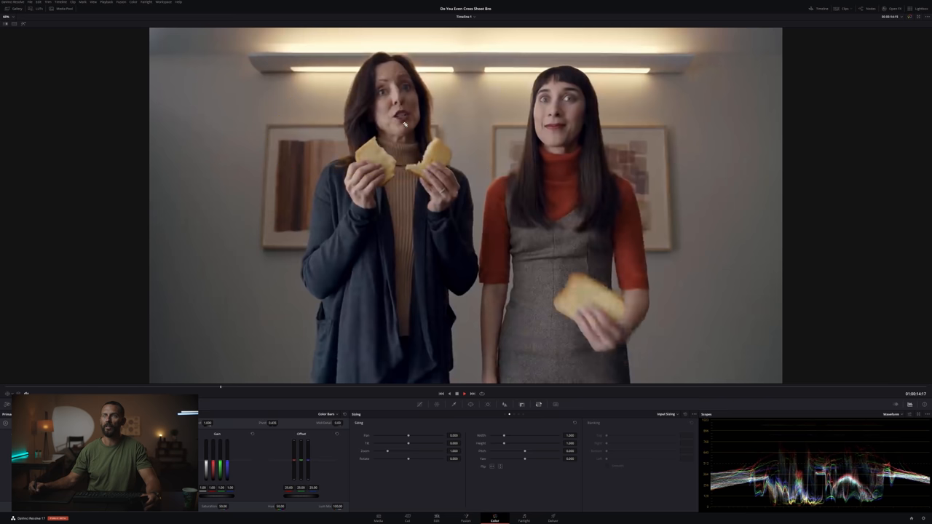
mouse_move(273, 231)
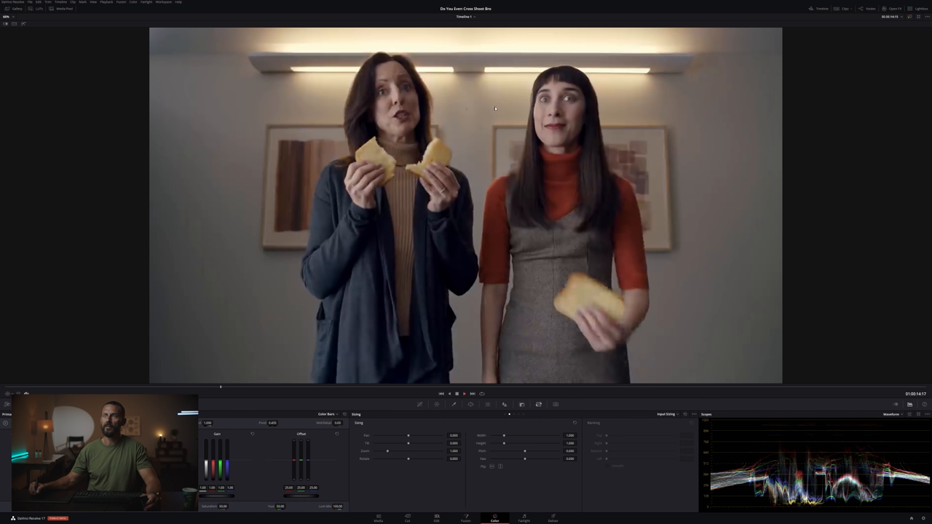
mouse_move(408, 60)
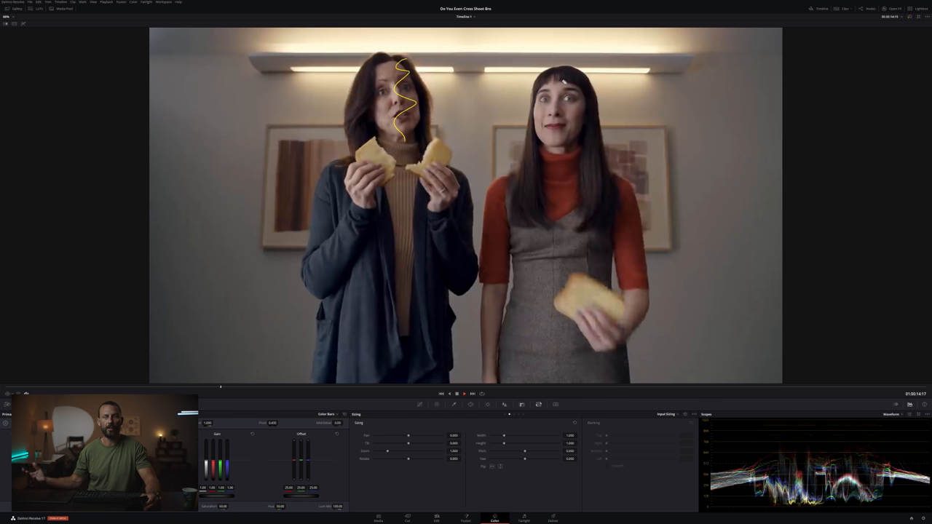
mouse_move(564, 222)
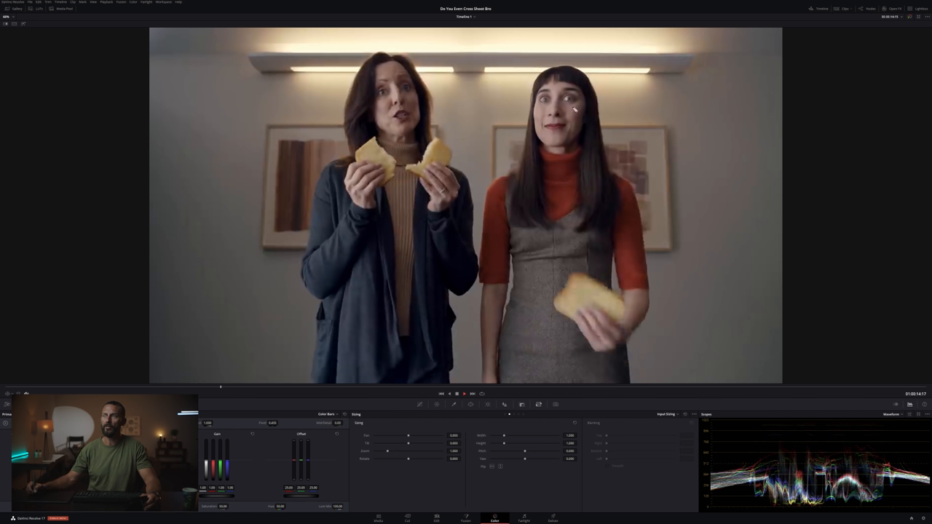
mouse_move(434, 198)
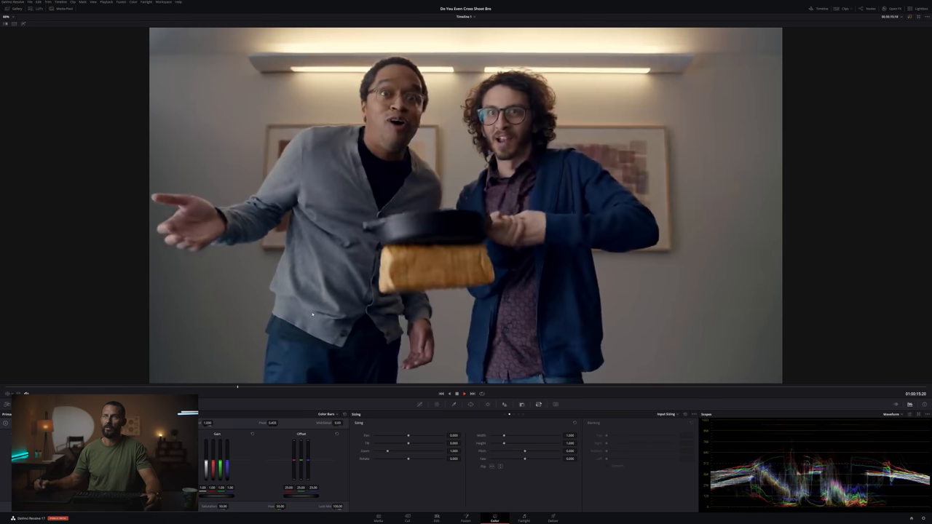
mouse_move(481, 109)
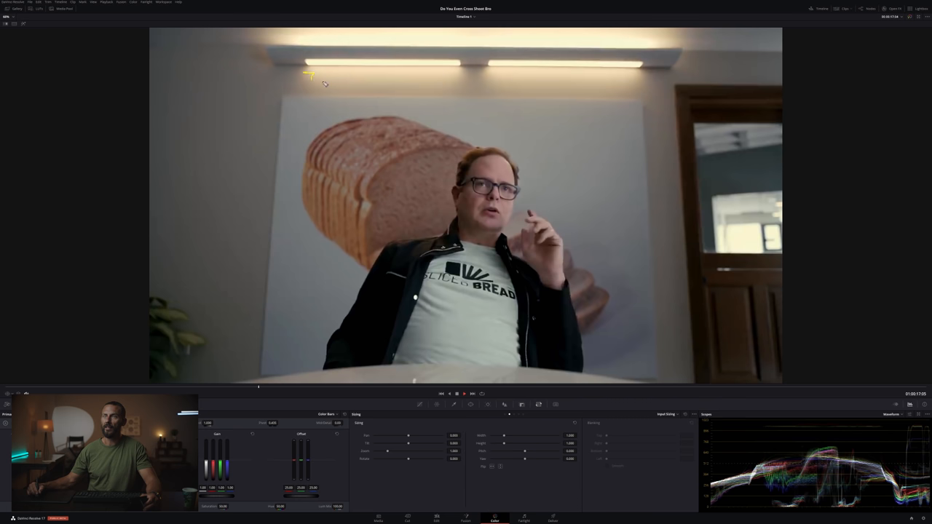
Mark the ceiling light bar and right-hand doorway edge, then advance to the trophy-shelf desk shot.
left_click_drag(310, 81, 662, 65)
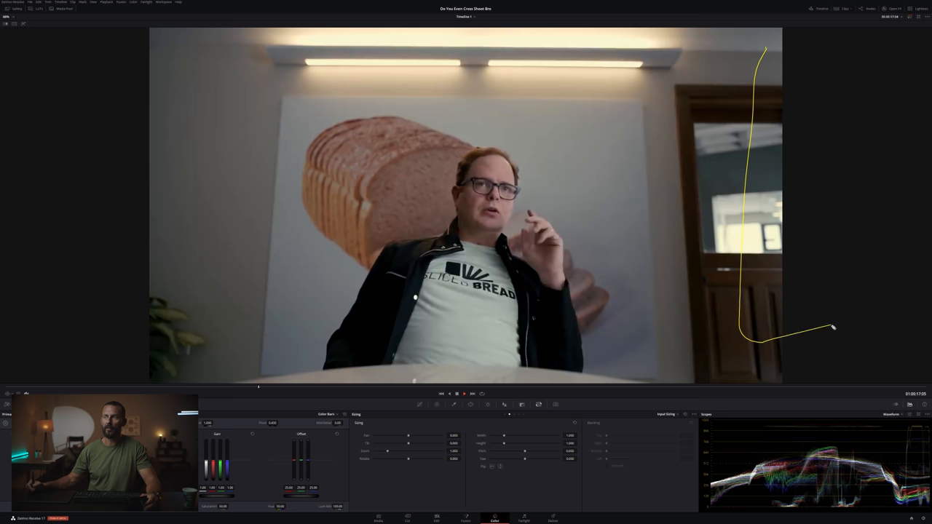
left_click_drag(832, 328, 931, 44)
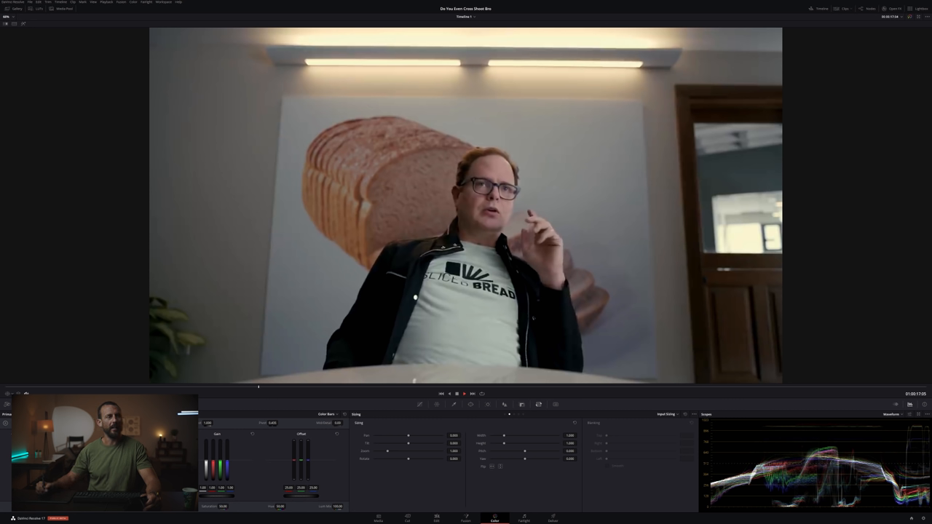
mouse_move(737, 168)
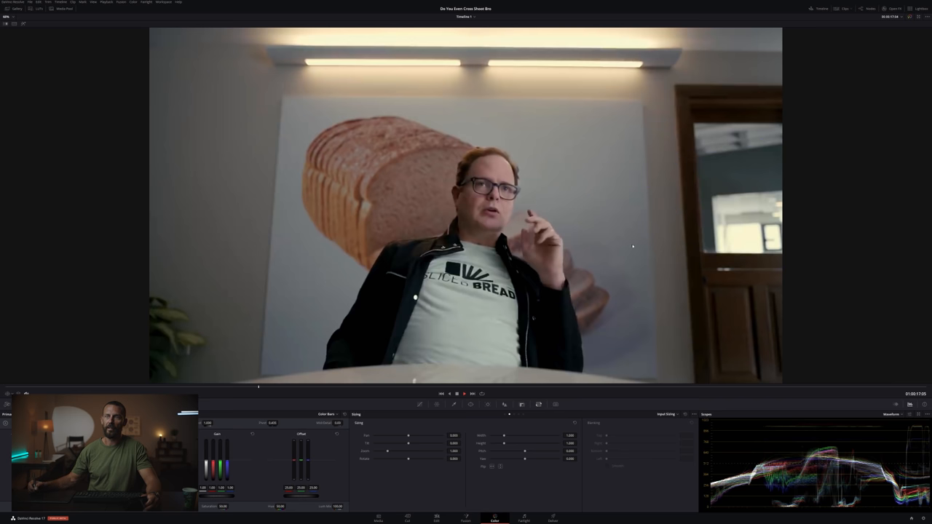
left_click_drag(542, 282, 679, 235)
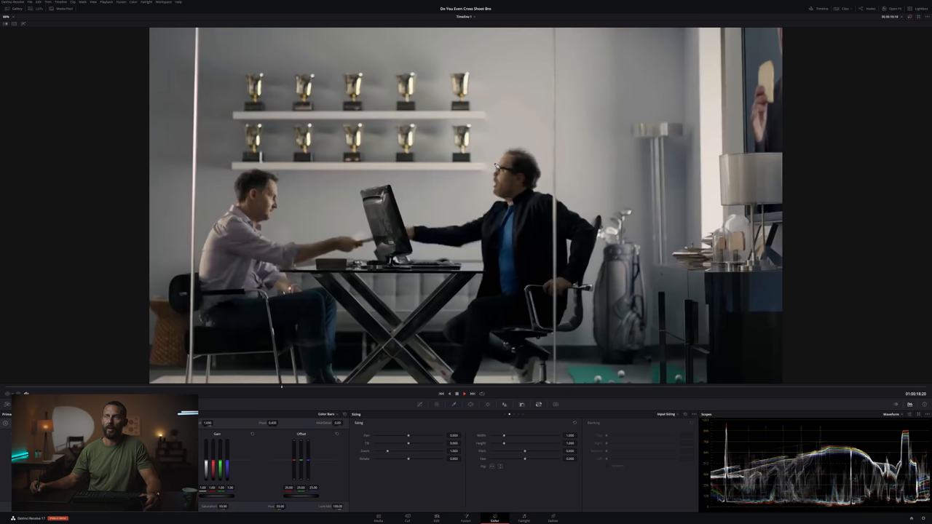
mouse_move(204, 187)
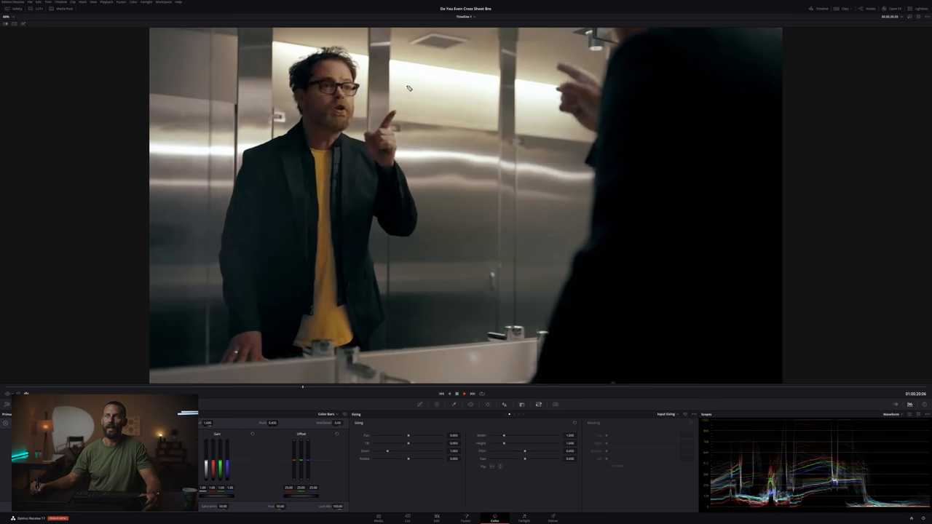
Advance the playhead to the office shot of people eating pizza.
left_click_drag(364, 69, 564, 36)
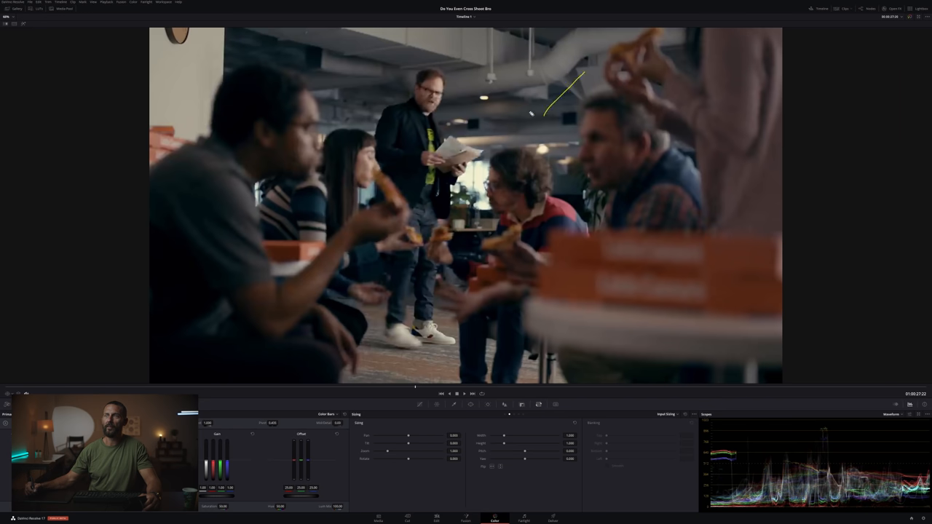
Circle the foreground man's face and sketch over the blurred diners with the pen.
left_click_drag(575, 76, 473, 123)
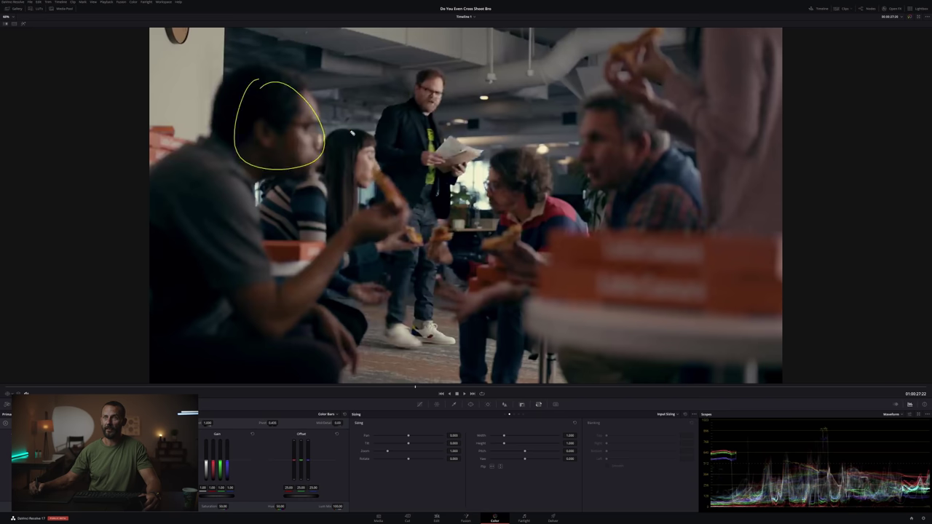
left_click_drag(350, 135, 530, 299)
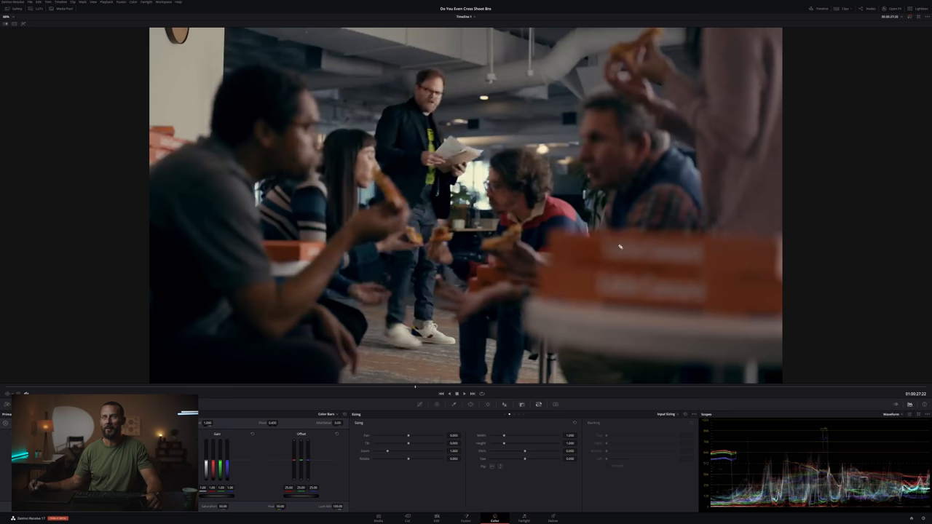
mouse_move(762, 180)
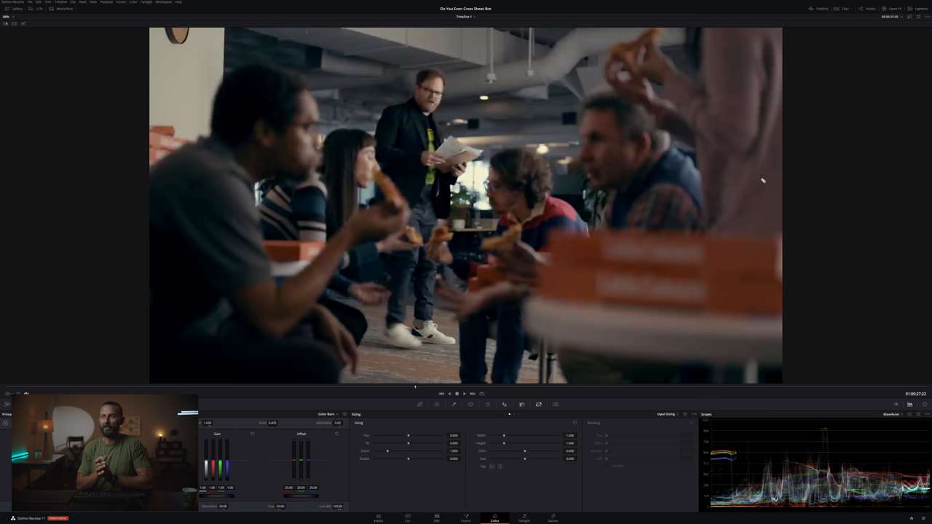
mouse_move(717, 287)
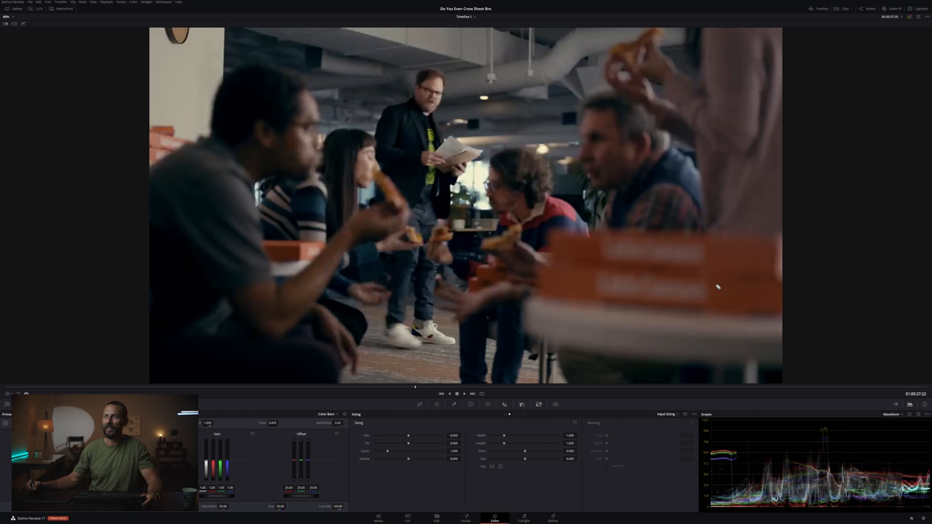
mouse_move(369, 149)
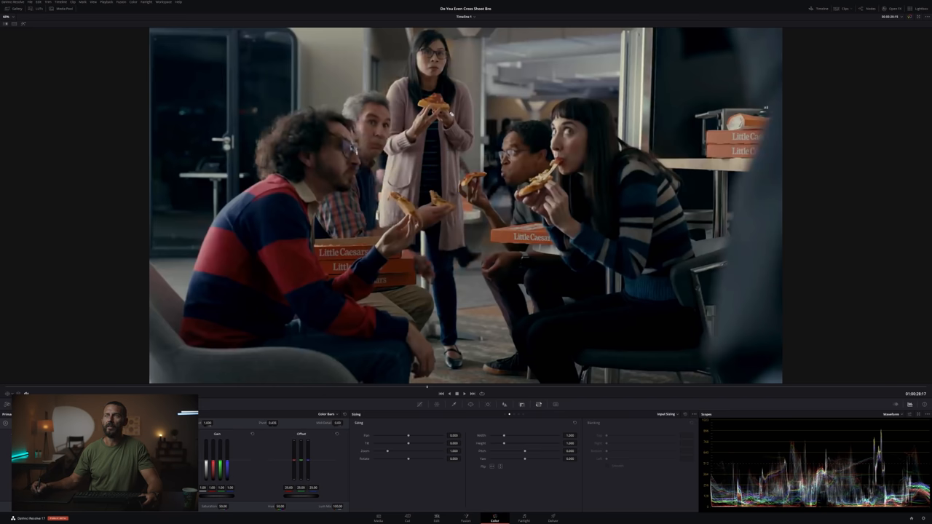
mouse_move(590, 128)
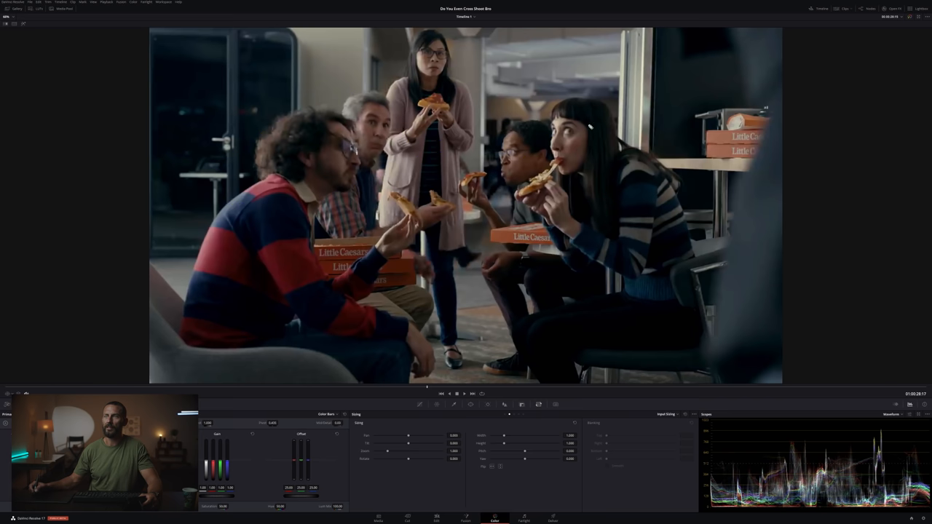
mouse_move(369, 390)
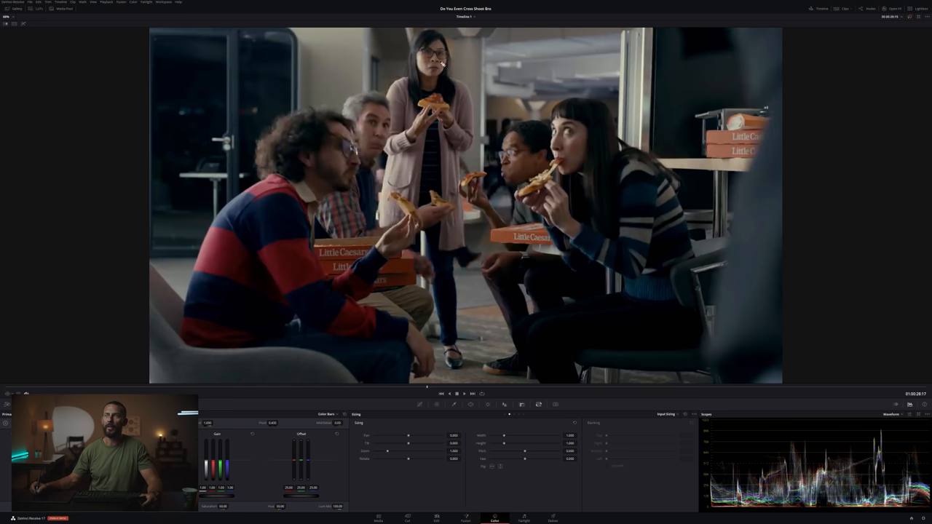
mouse_move(158, 111)
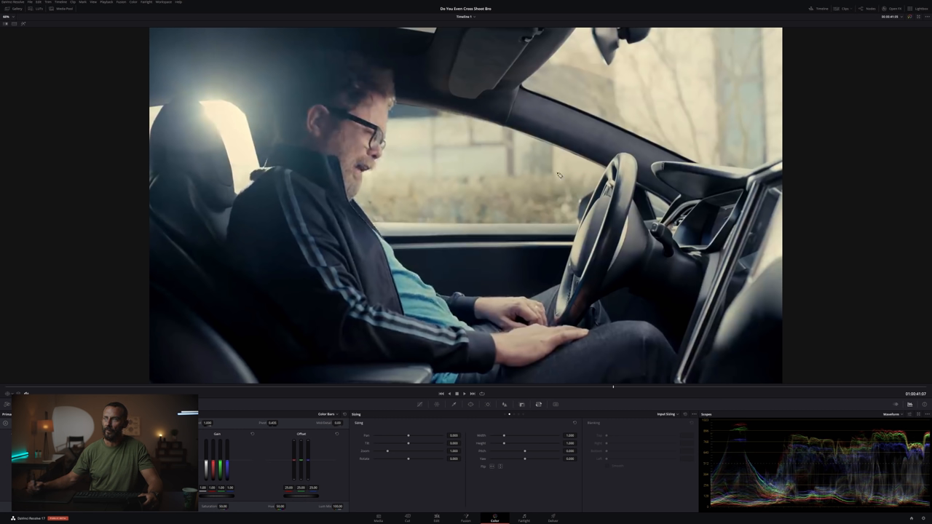
mouse_move(311, 239)
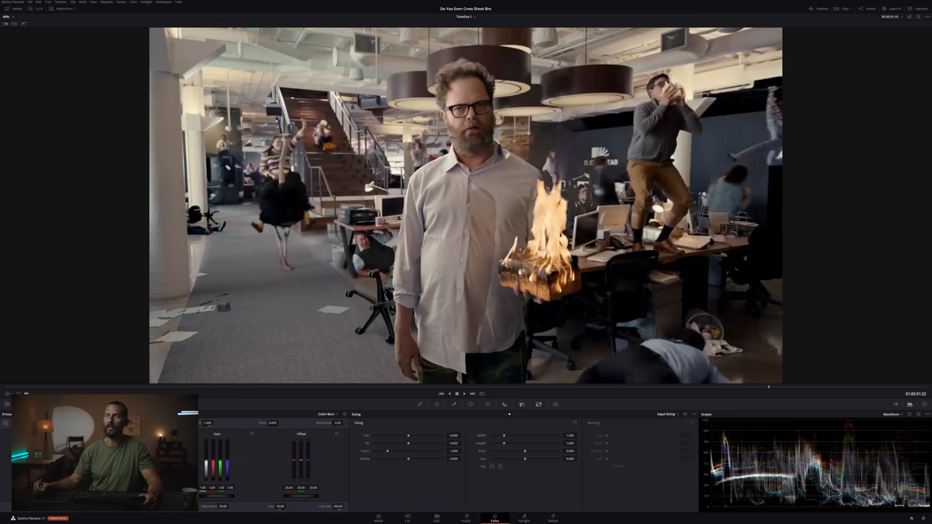
mouse_move(206, 133)
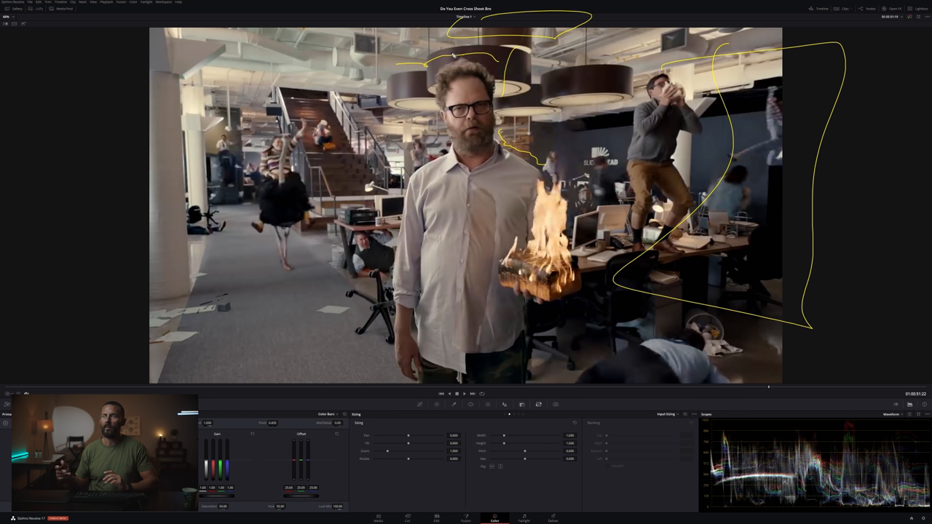
mouse_move(540, 379)
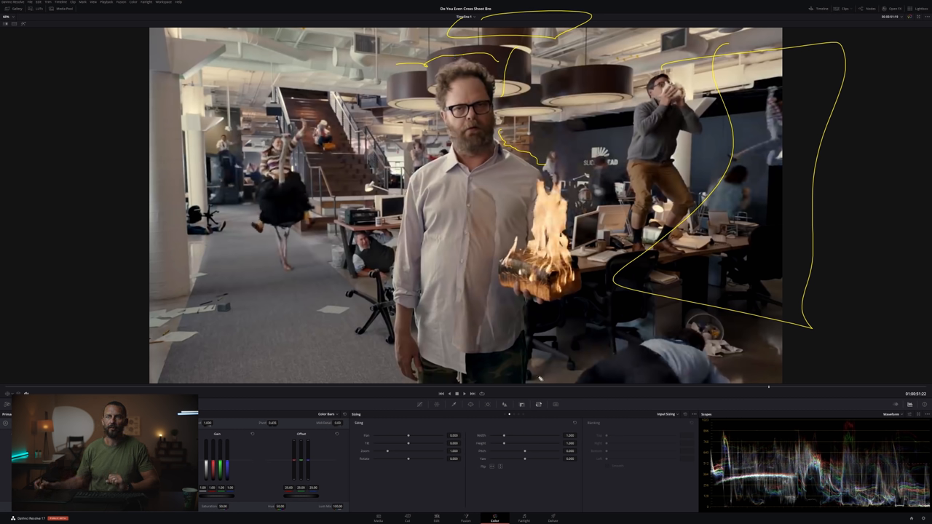